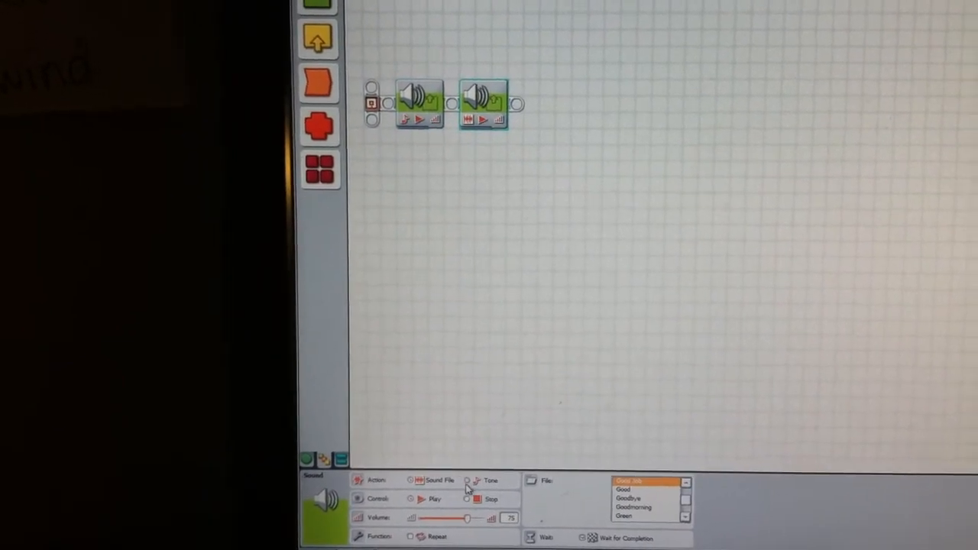
Set the selected sound block's Action to Tone rather than Sound File.
click(468, 480)
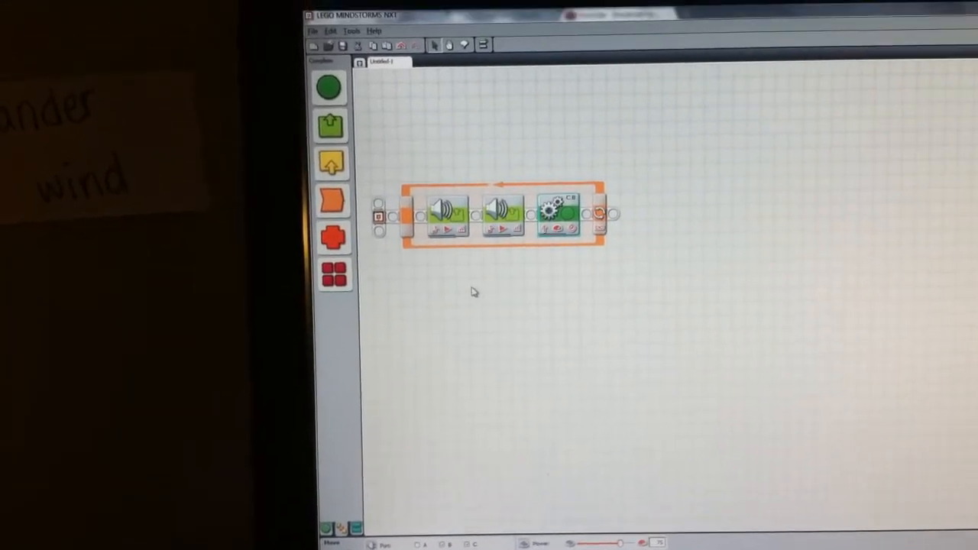
Select the first sound block in the loop to view its tone settings (note C, 0.5 s).
click(453, 207)
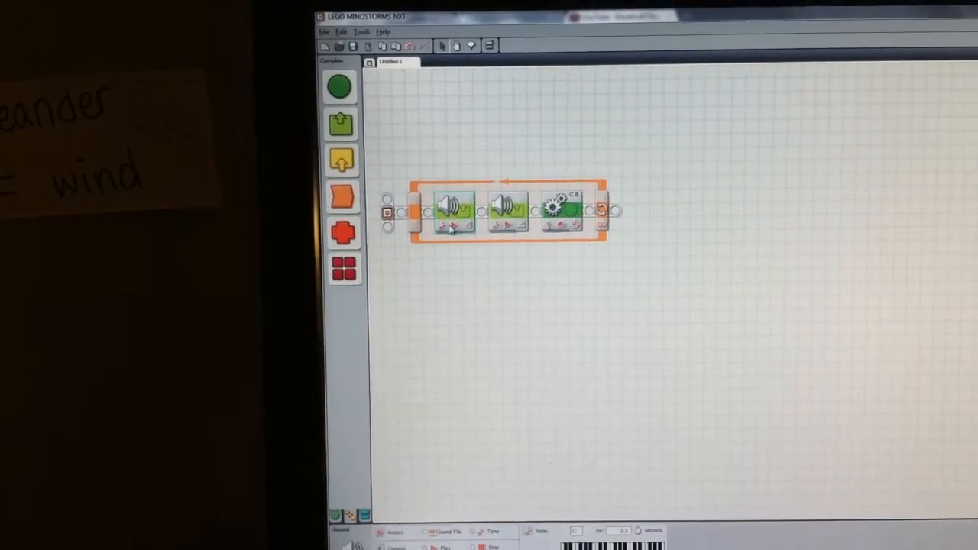